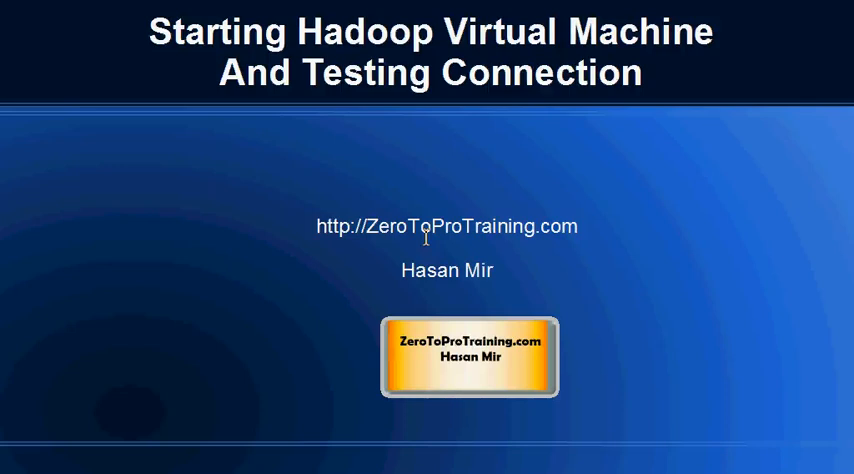
mouse_move(507, 83)
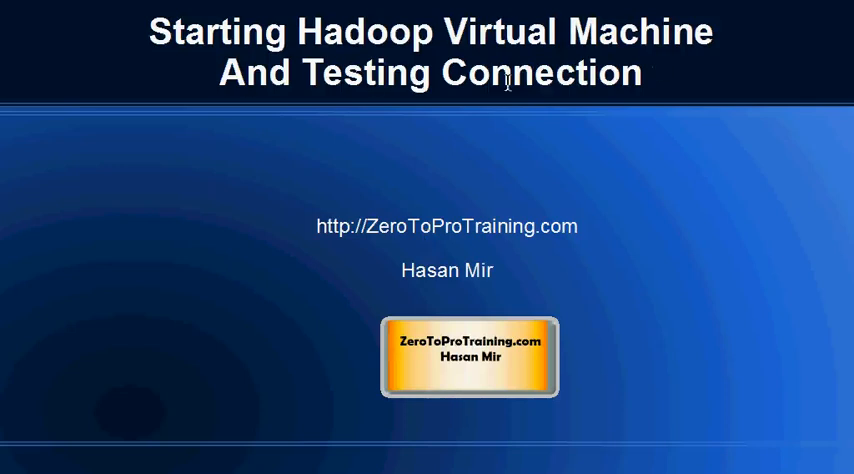
mouse_move(503, 222)
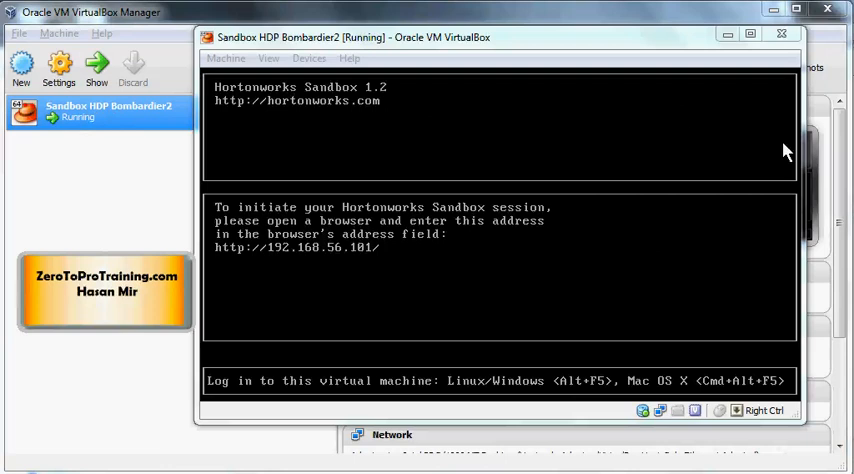
mouse_move(740, 200)
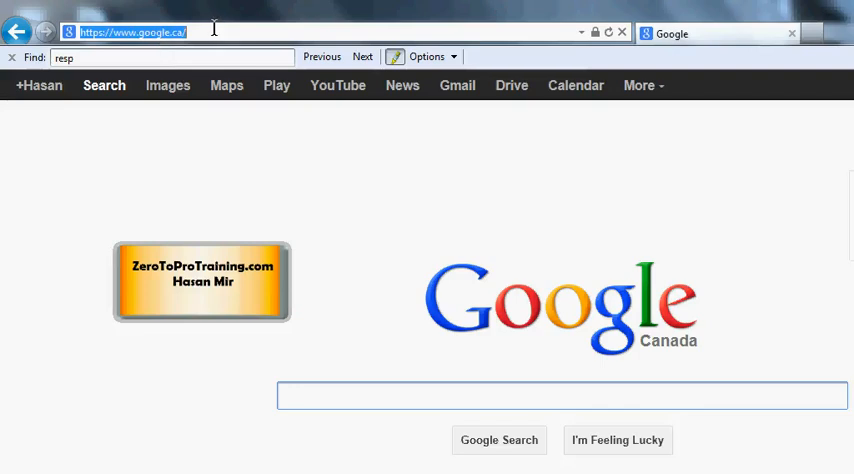
type("http://")
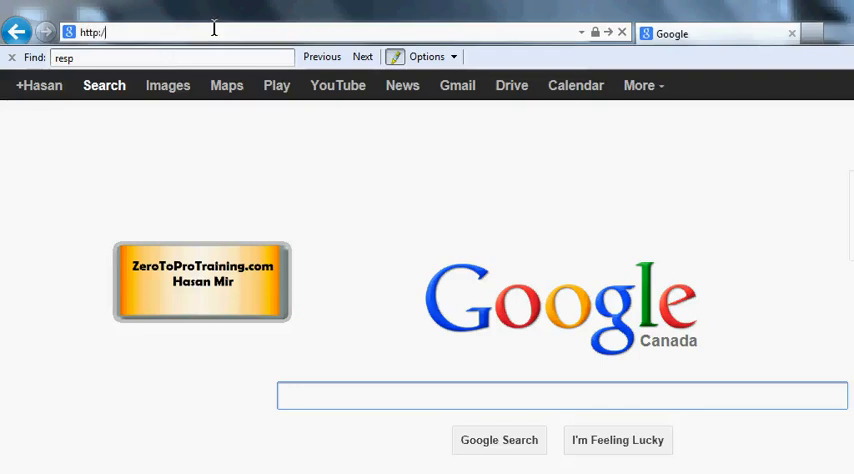
type("192")
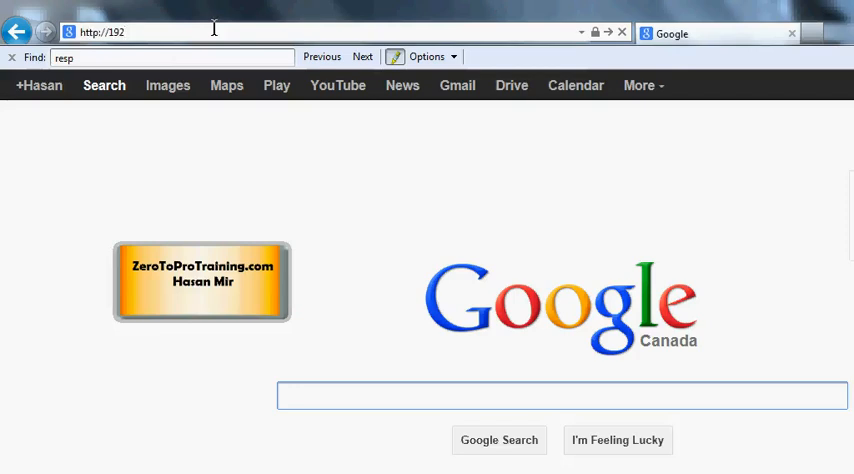
type(".168")
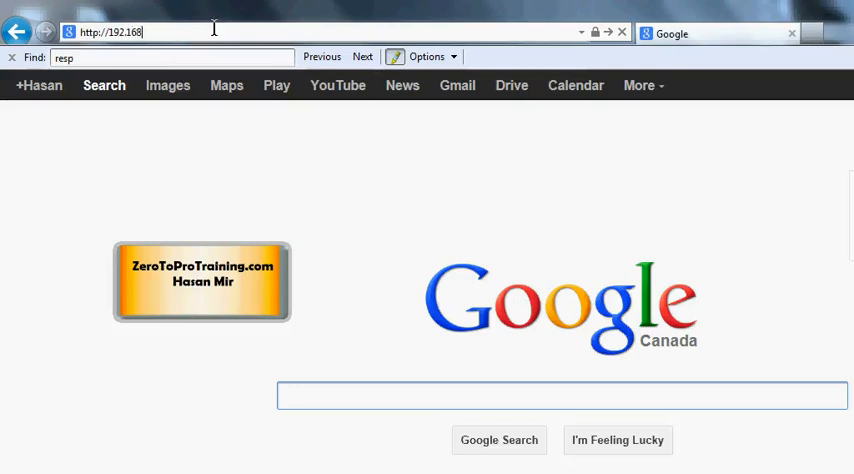
type(".56.101/")
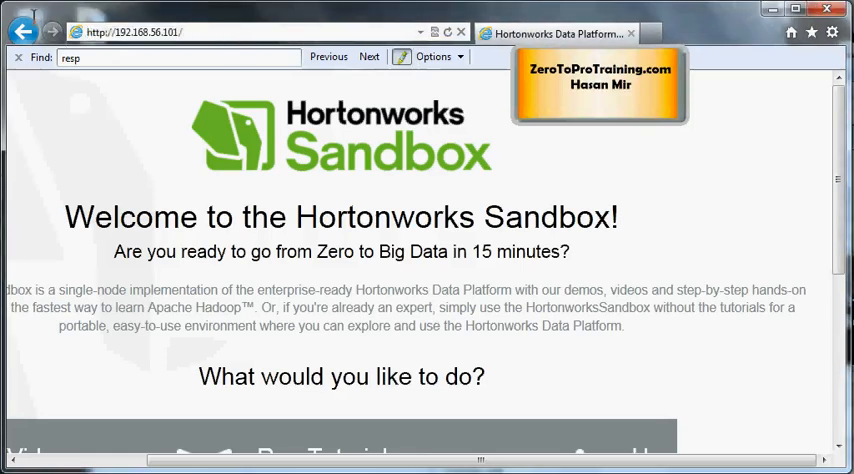
Scroll the Hortonworks Sandbox welcome page to the 'What would you like to do?' options
left_click(250, 31)
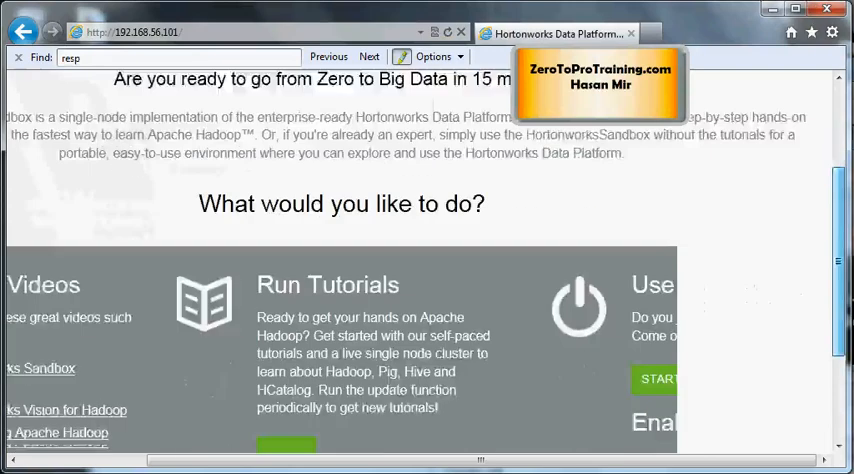
scroll("down", 3)
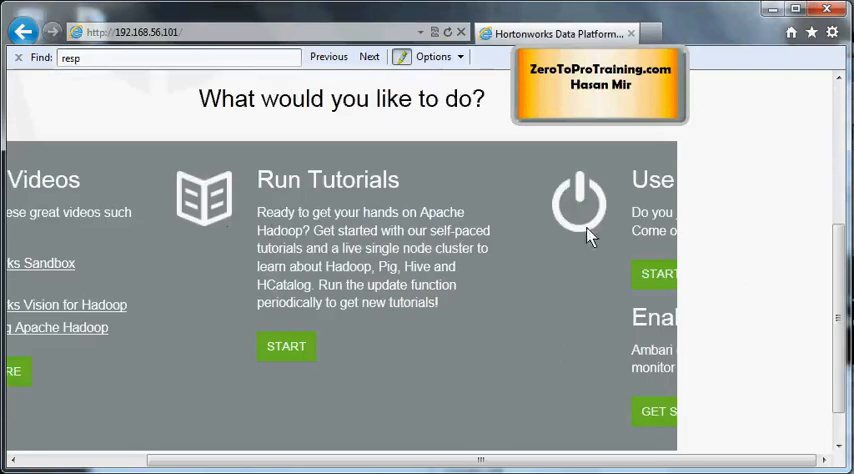
mouse_move(658, 274)
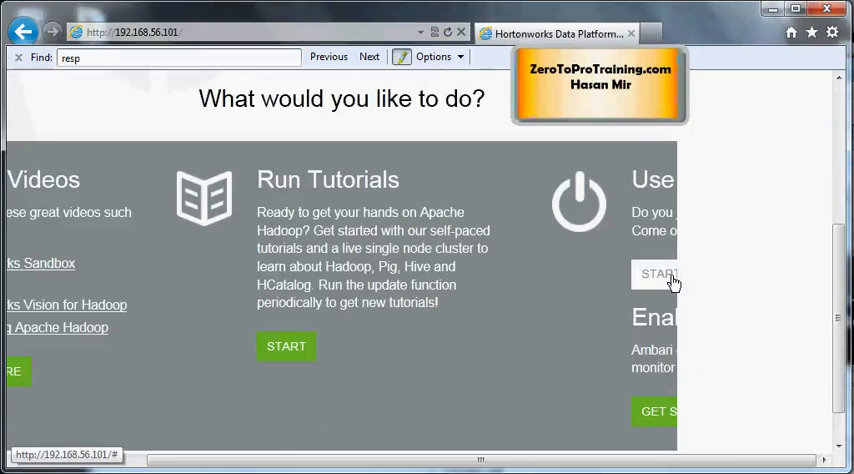
mouse_move(665, 278)
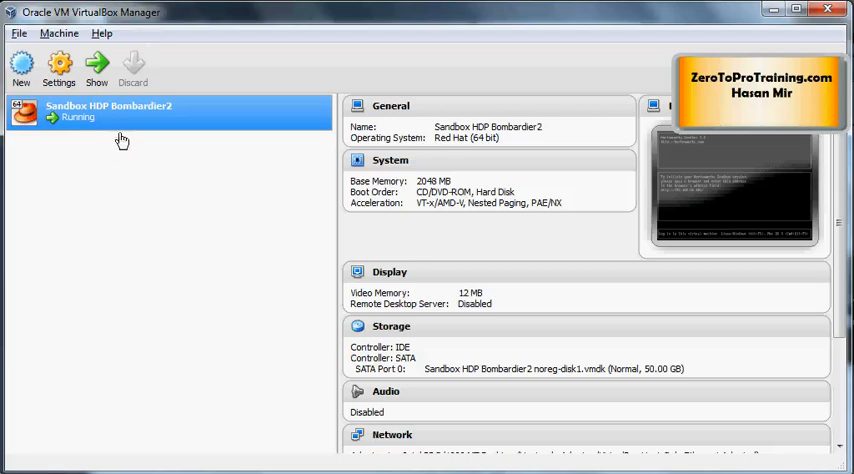
mouse_move(187, 327)
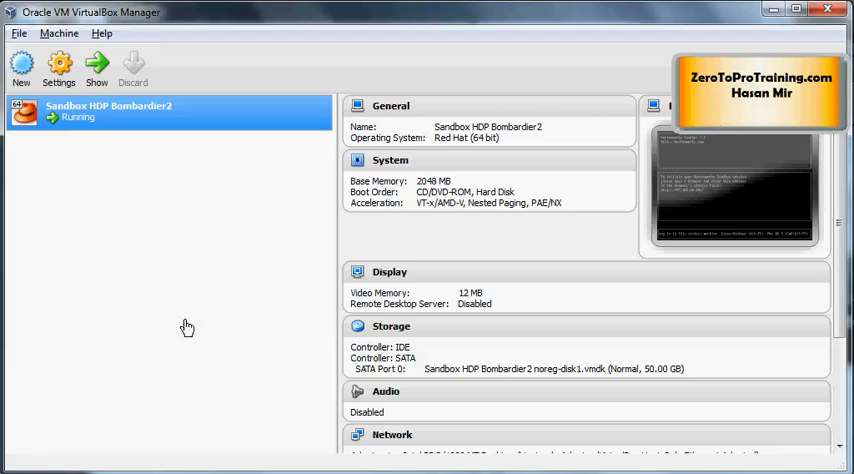
mouse_move(158, 200)
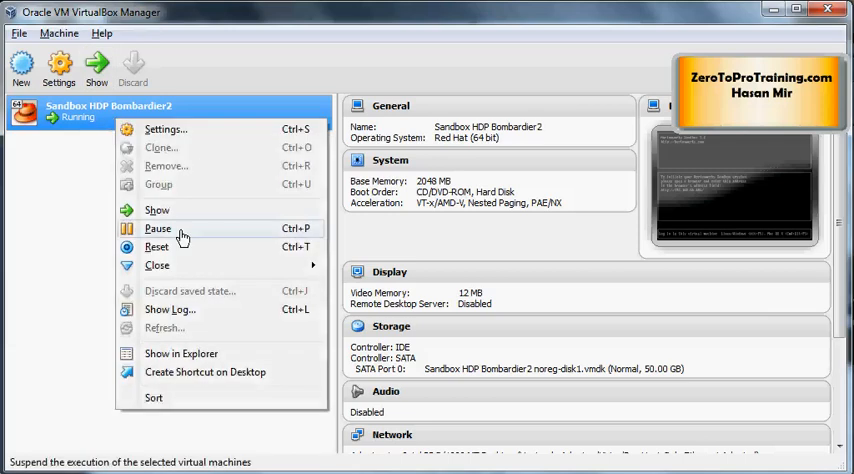
Pause the Sandbox HDP Bombardier2 virtual machine from VirtualBox Manager
left_click(157, 229)
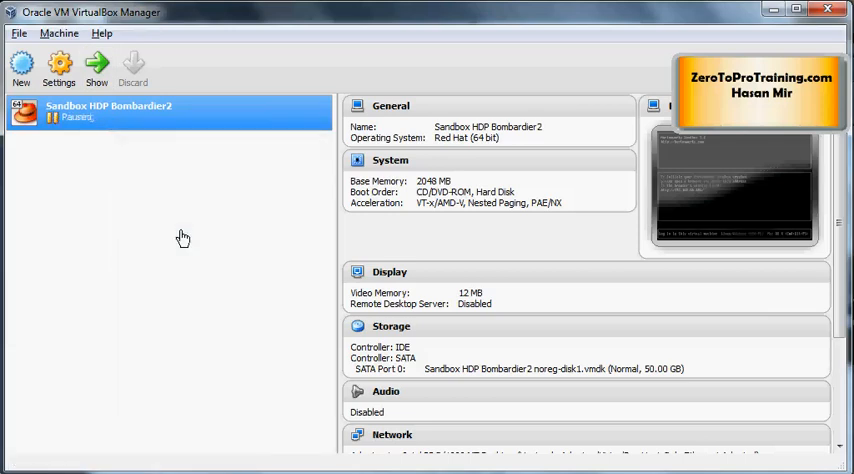